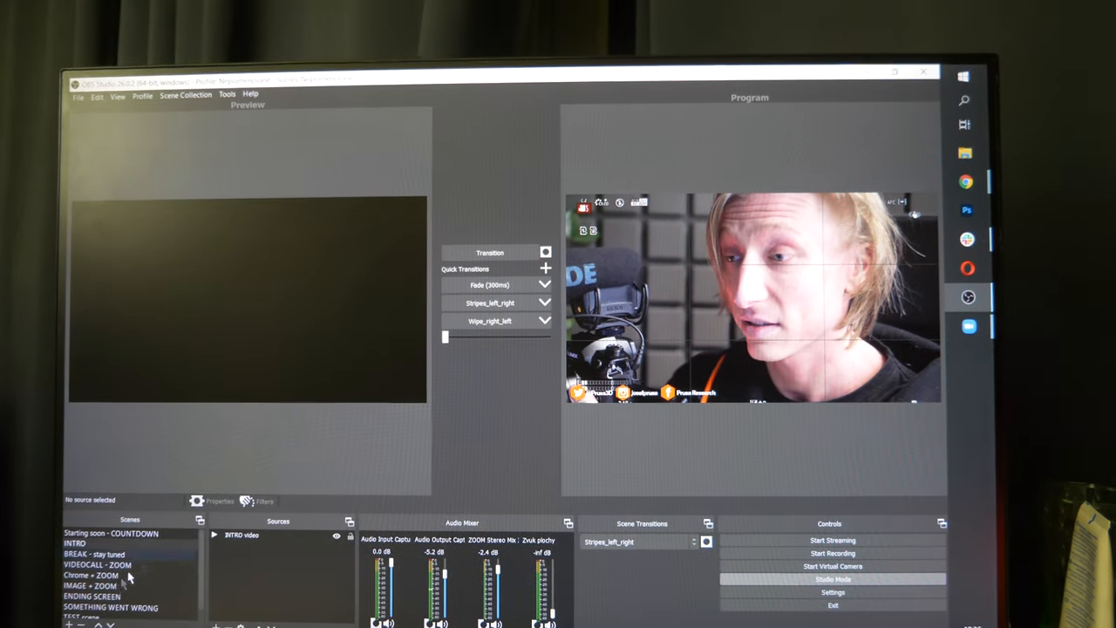
# Step: Load the 'Starting soon - COUNTDOWN' scene into Preview while the printer close-up stays live
pyautogui.click(90, 579)
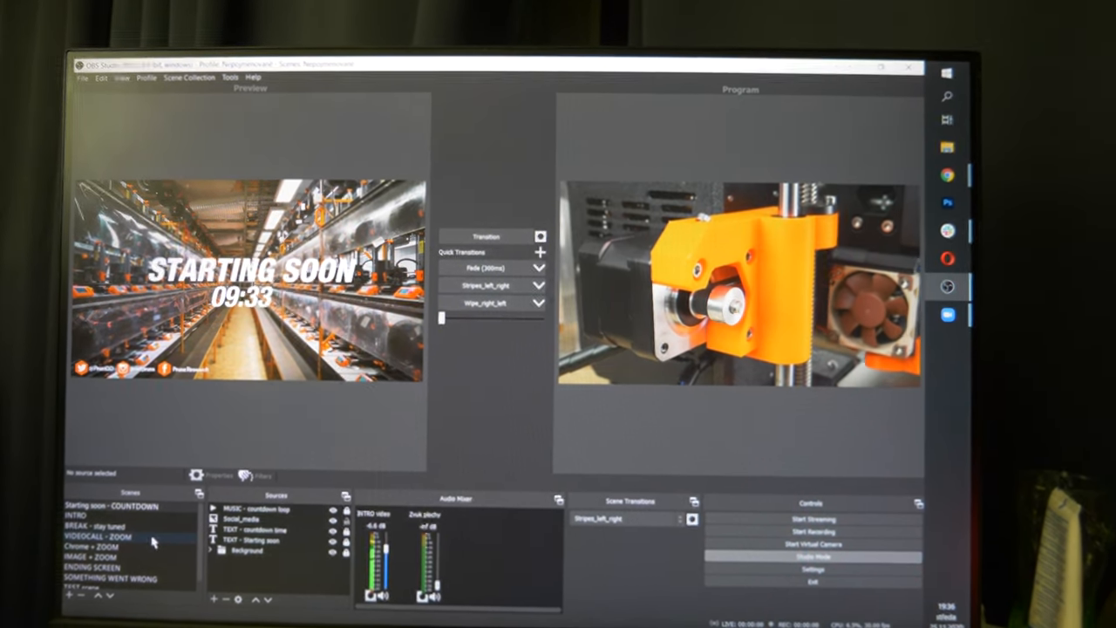
# Step: Load the webcam scene into Preview and select its camera source
pyautogui.click(96, 541)
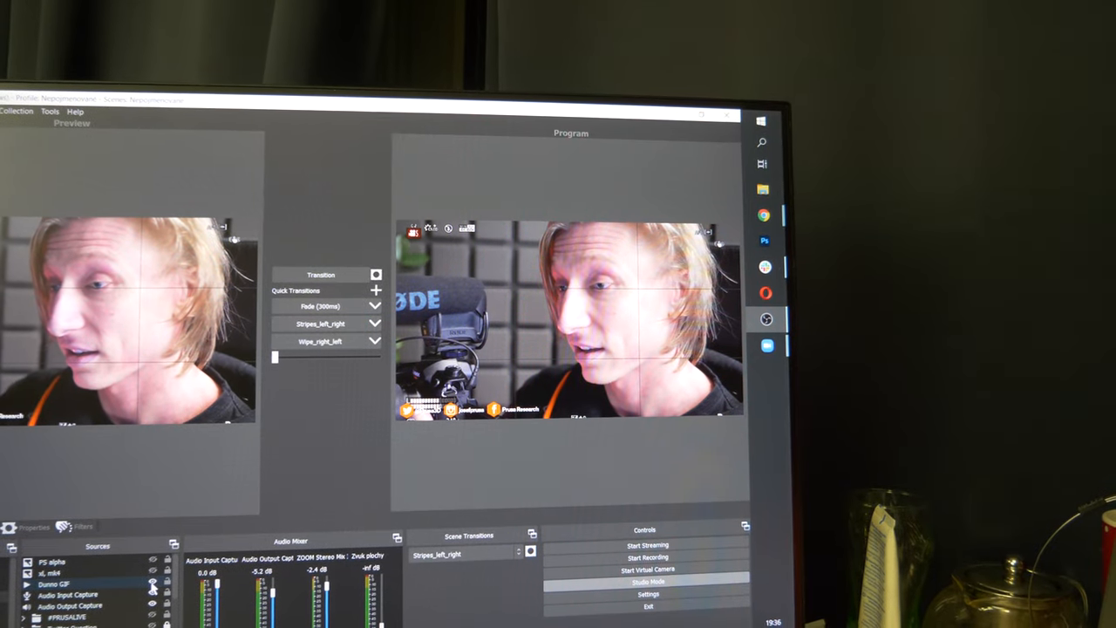
pyautogui.click(61, 579)
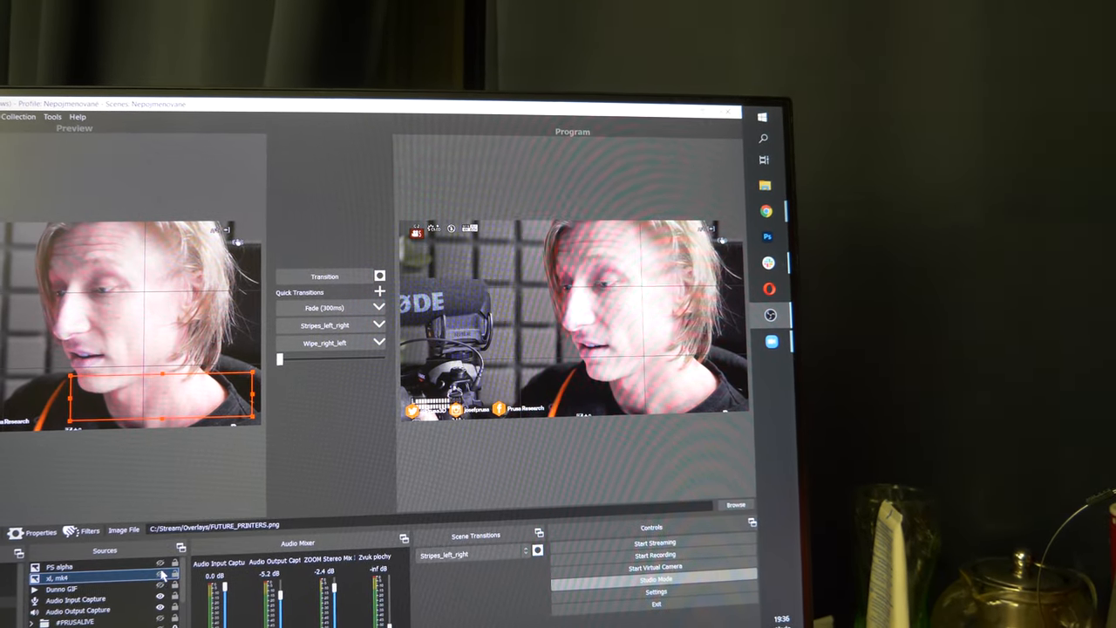